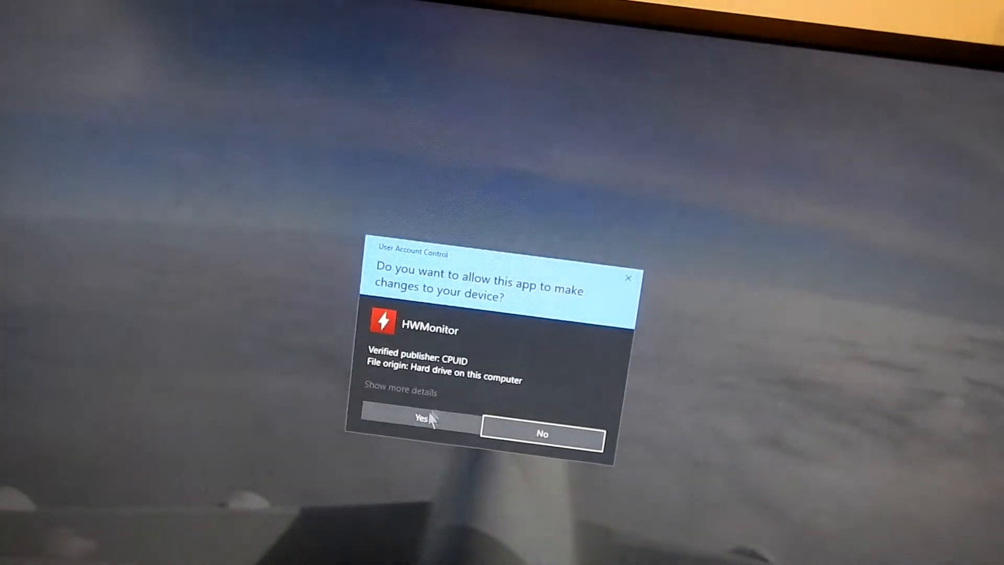
Step: Approve the User Account Control request so HWMonitor launches
{"action": "left_click", "coordinate": [421, 418]}
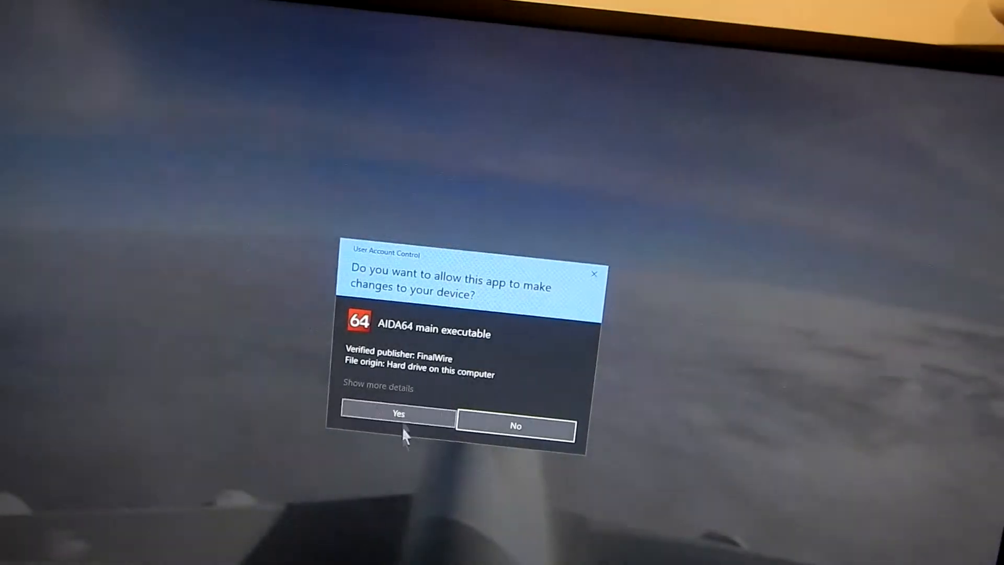
Step: Approve AIDA64's elevation request and show its Sensor page beside HWMonitor
{"action": "left_click", "coordinate": [399, 415]}
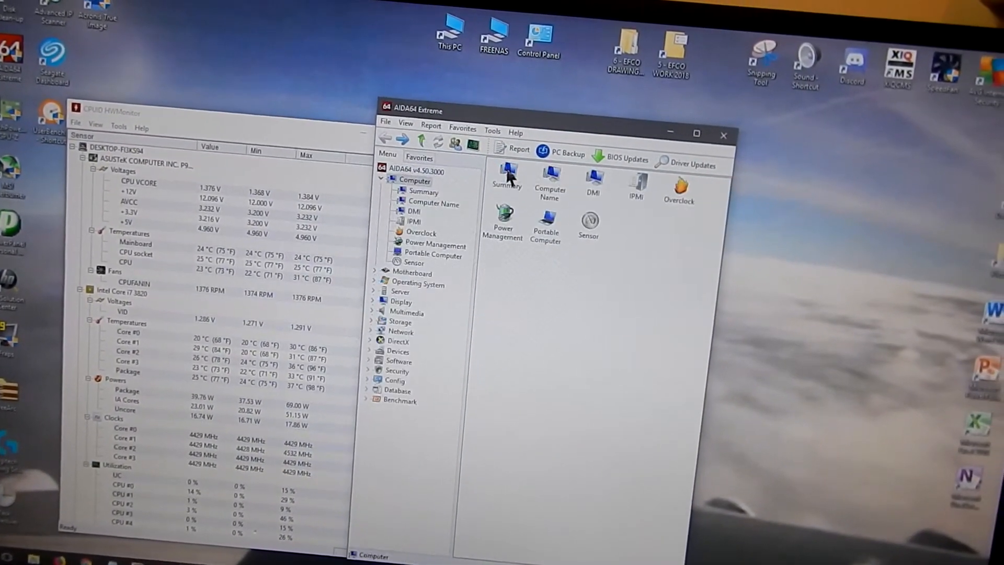
{"action": "left_click", "coordinate": [415, 262]}
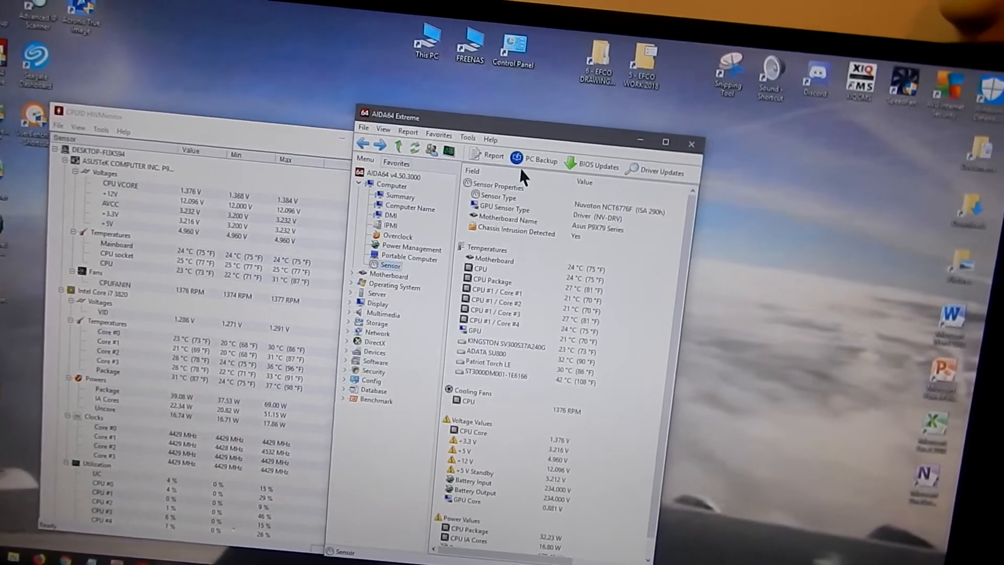